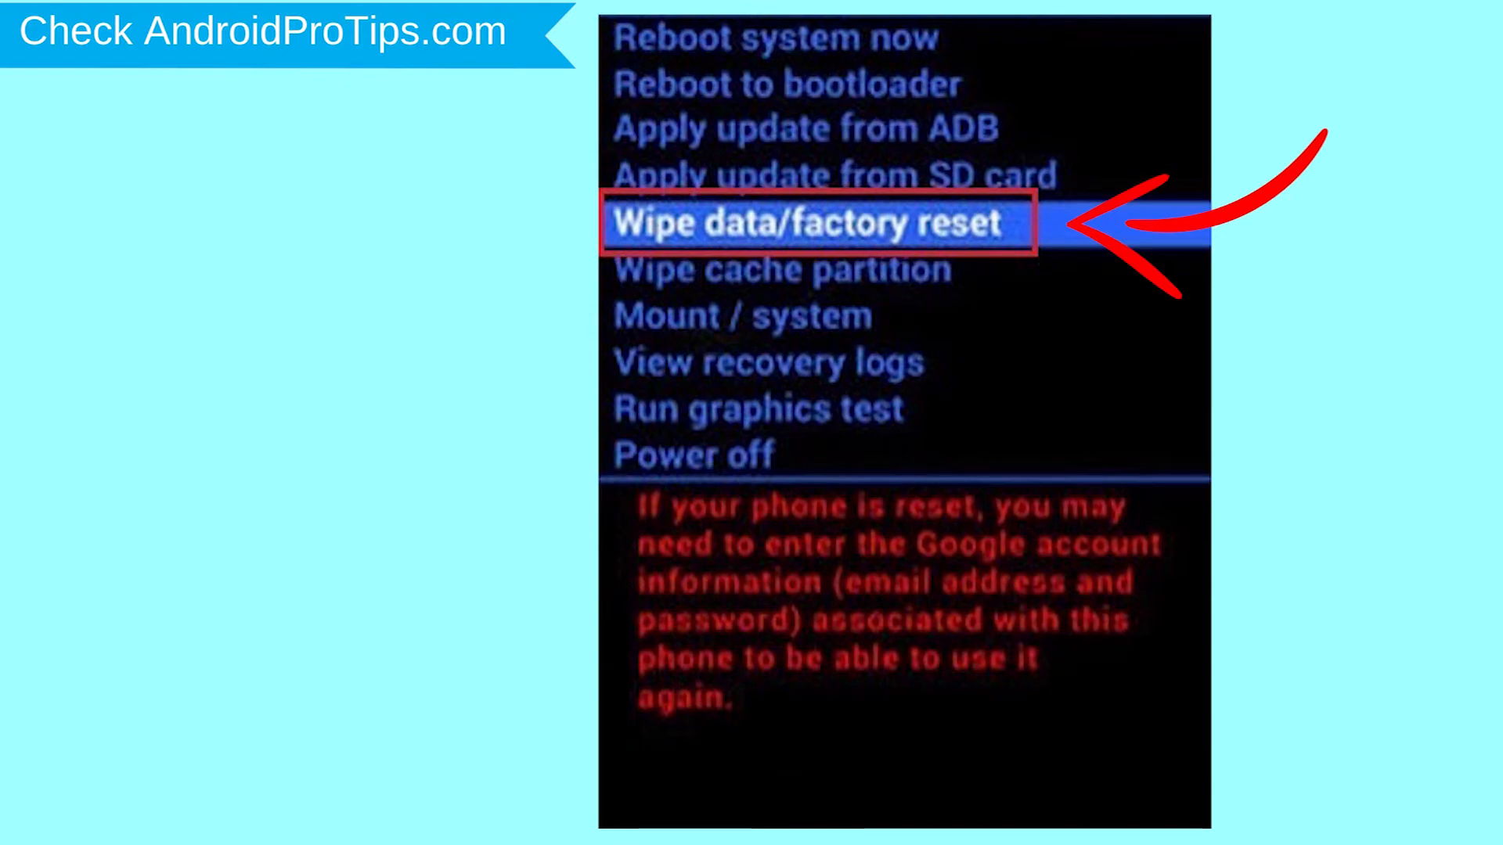
Step: Select 'Wipe data/factory reset' in the Android recovery menu
left_click(814, 223)
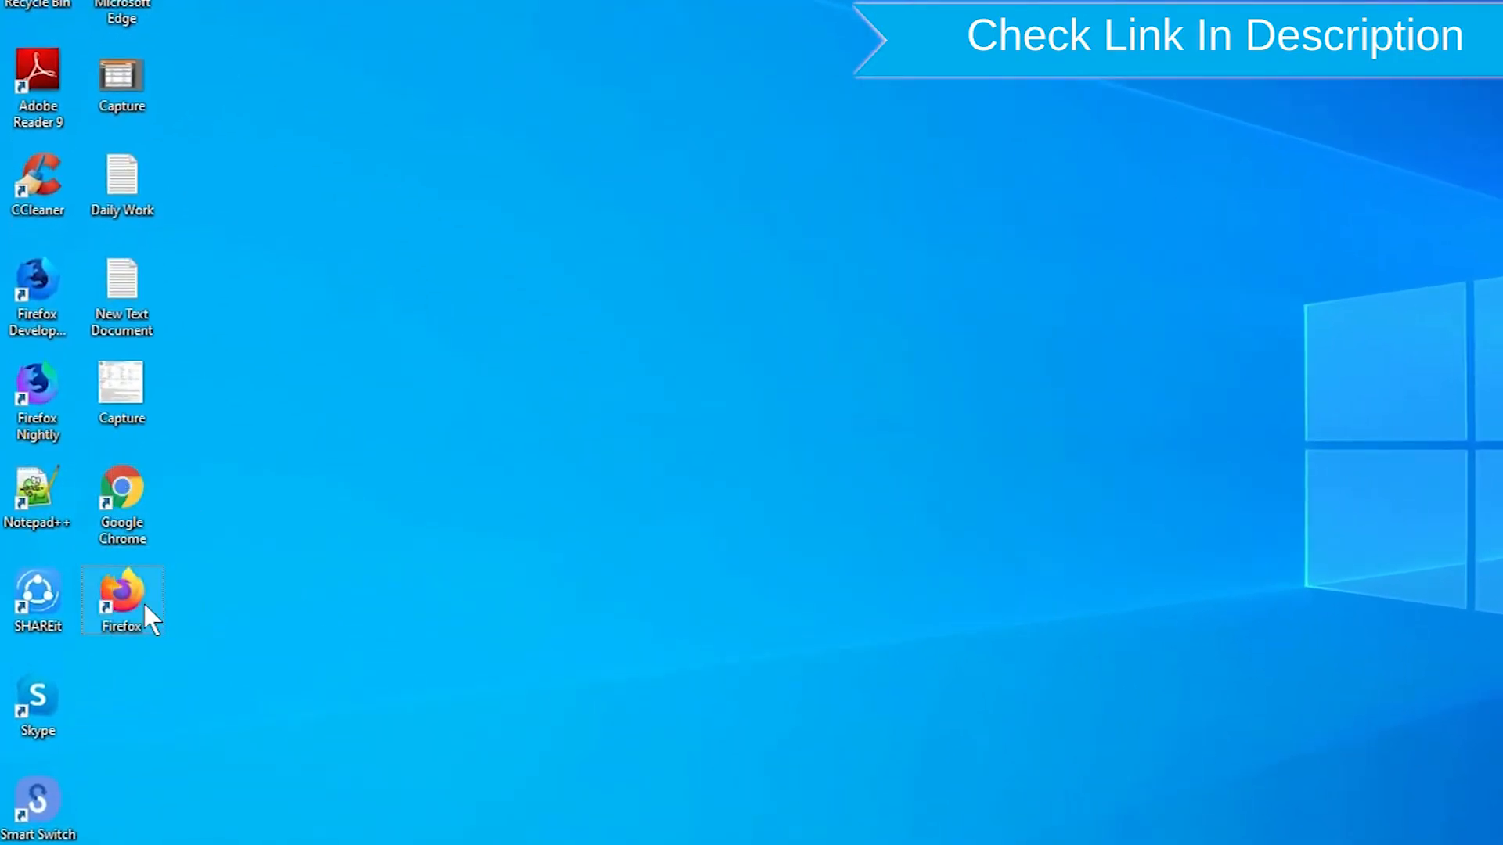
Step: Launch the desktop browser and search Google for 'google find my device'
right_click(122, 598)
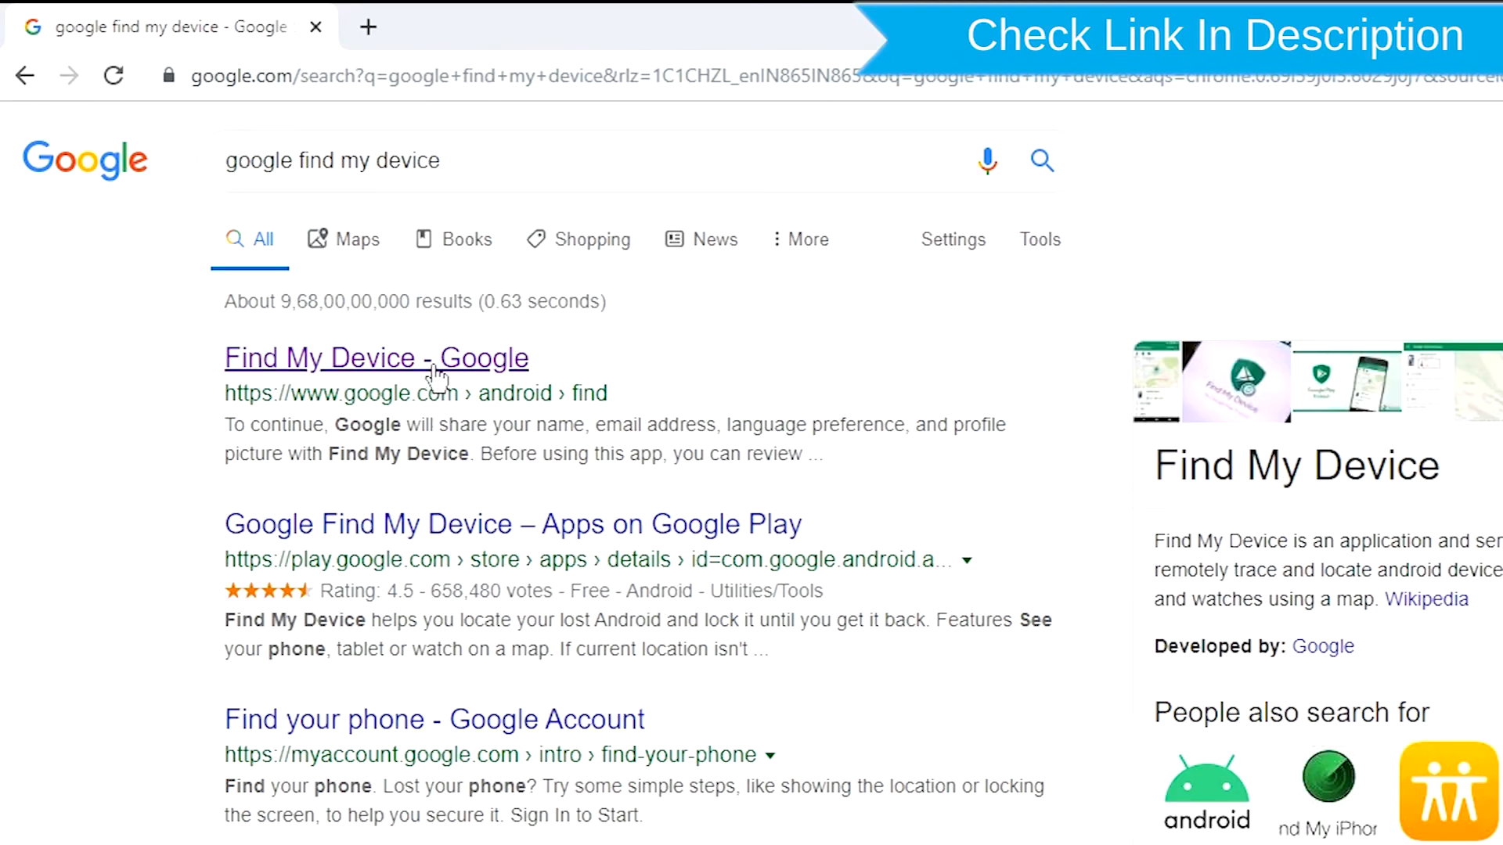
Step: Open the 'Find My Device - Google' search result
left_click(376, 357)
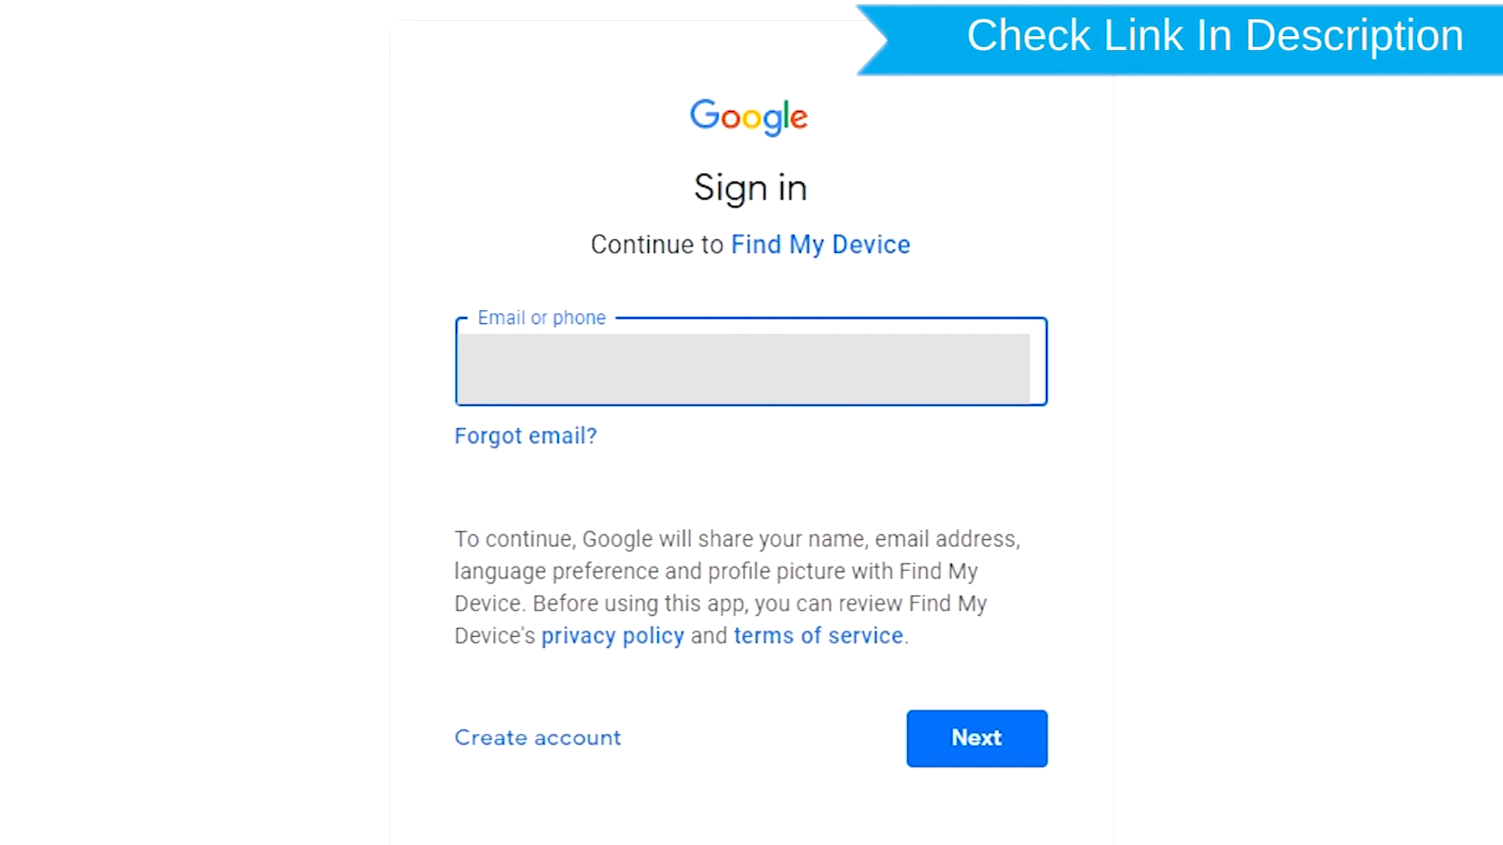
Step: Sign in with the account email and password, reaching the phone's Erase Device panel
left_click(975, 738)
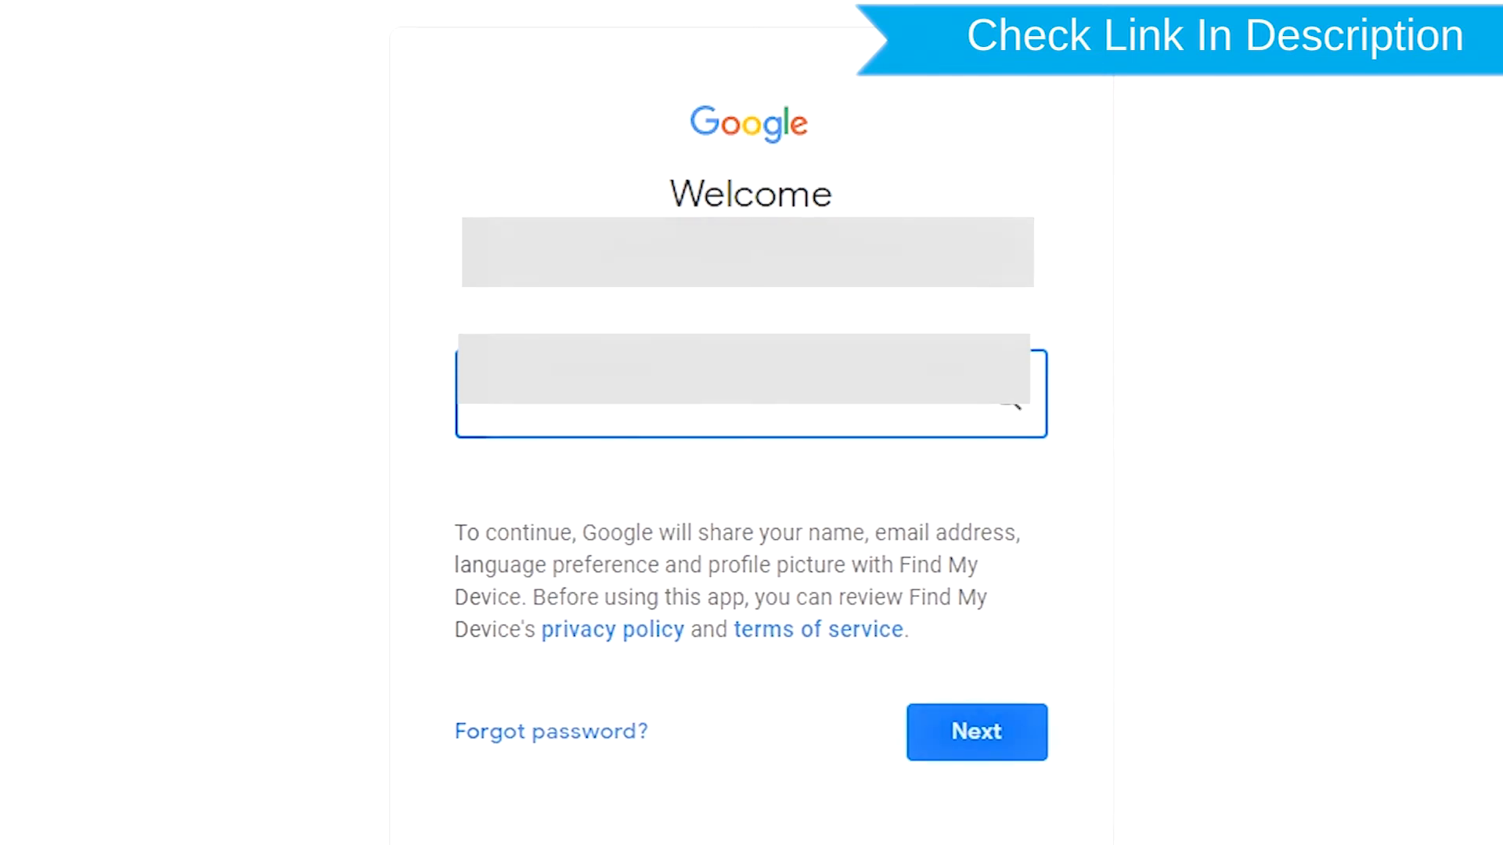
left_click(974, 732)
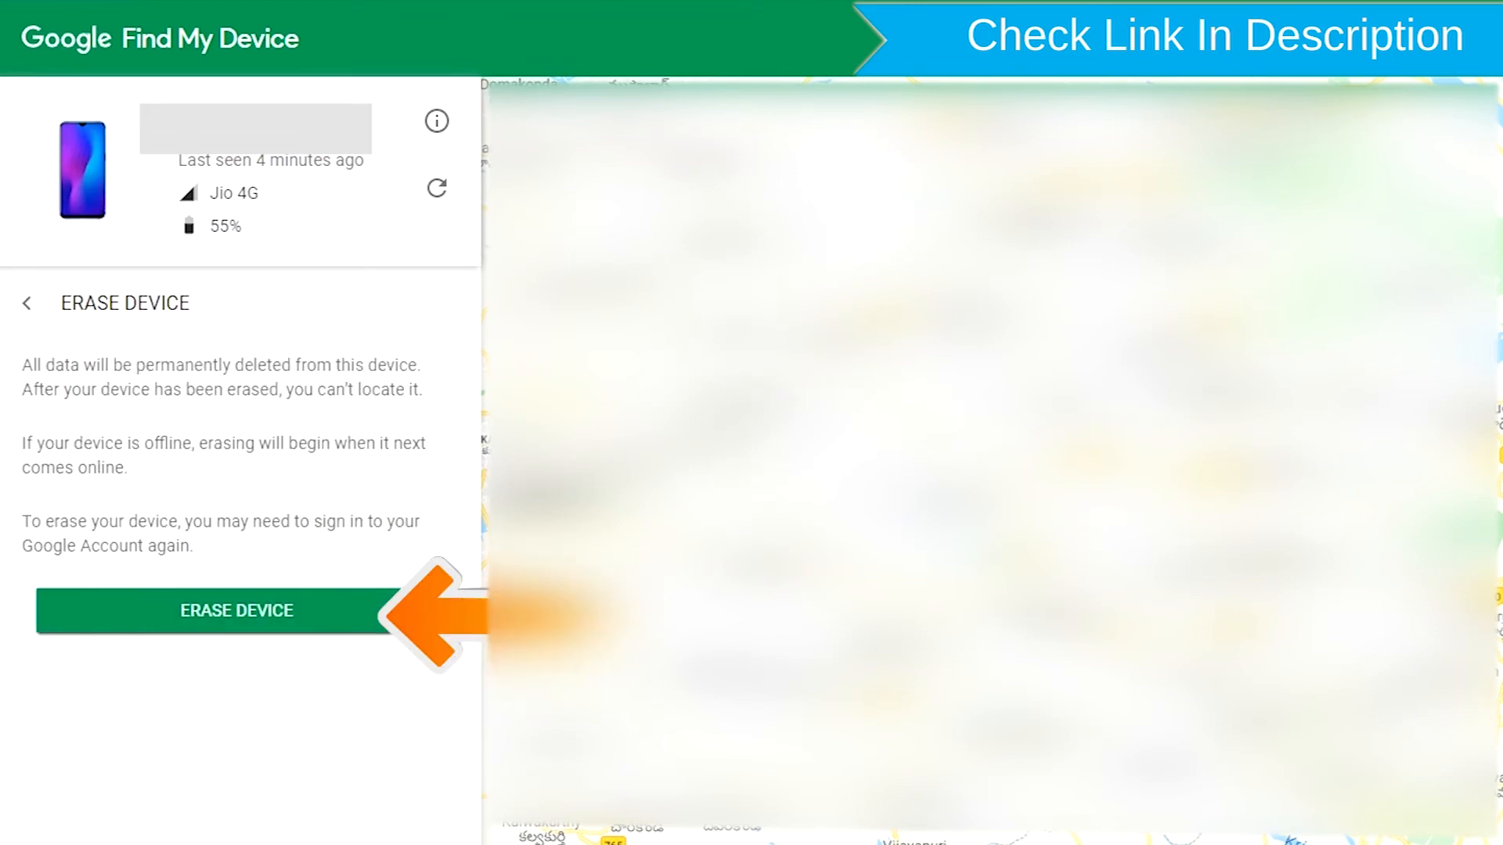
mouse_move(278, 618)
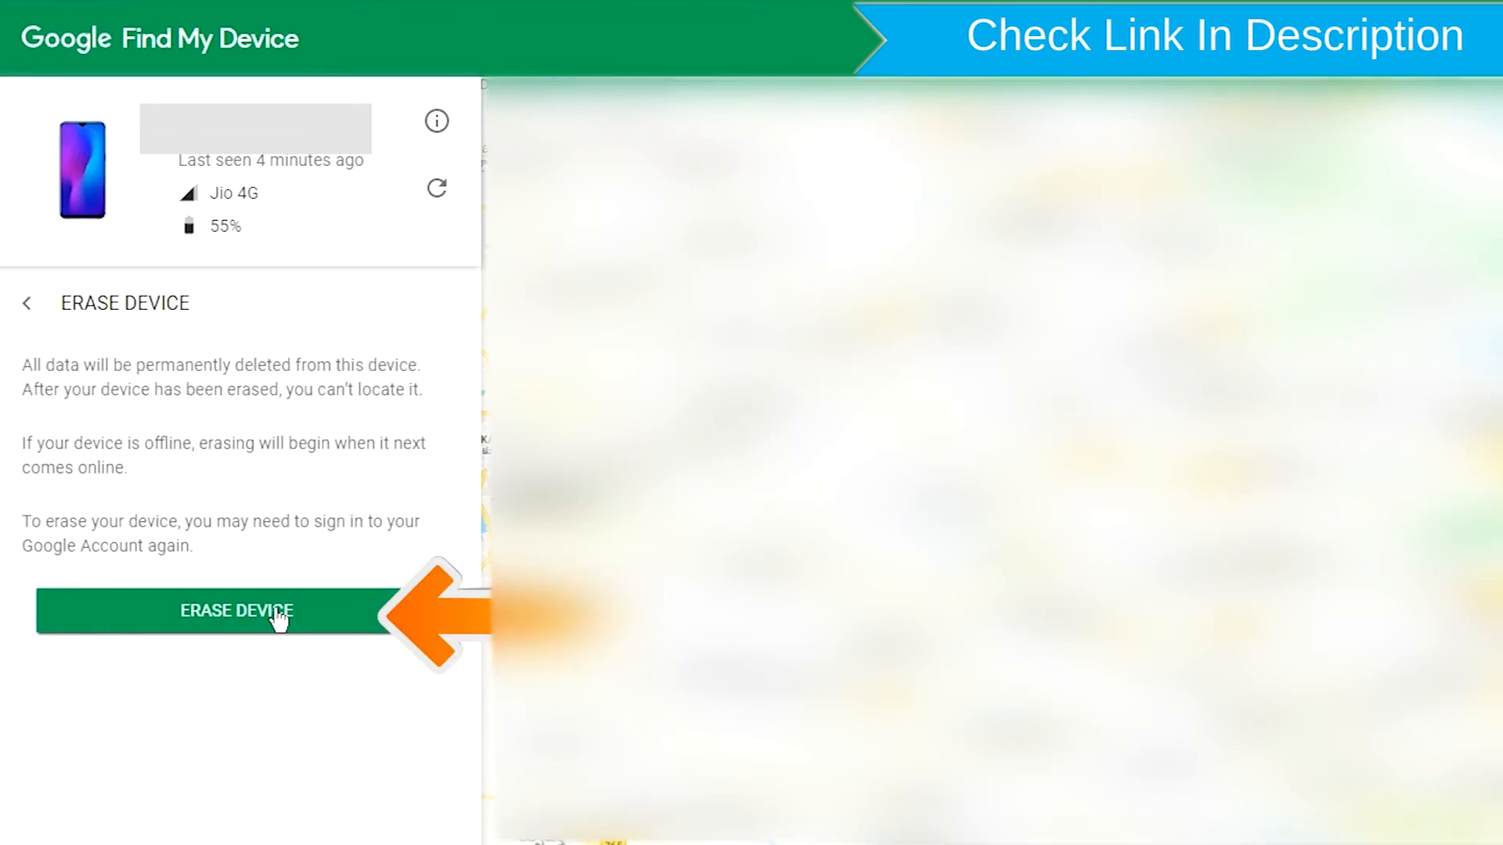
Step: Press the green ERASE DEVICE button for the phone
left_click(236, 612)
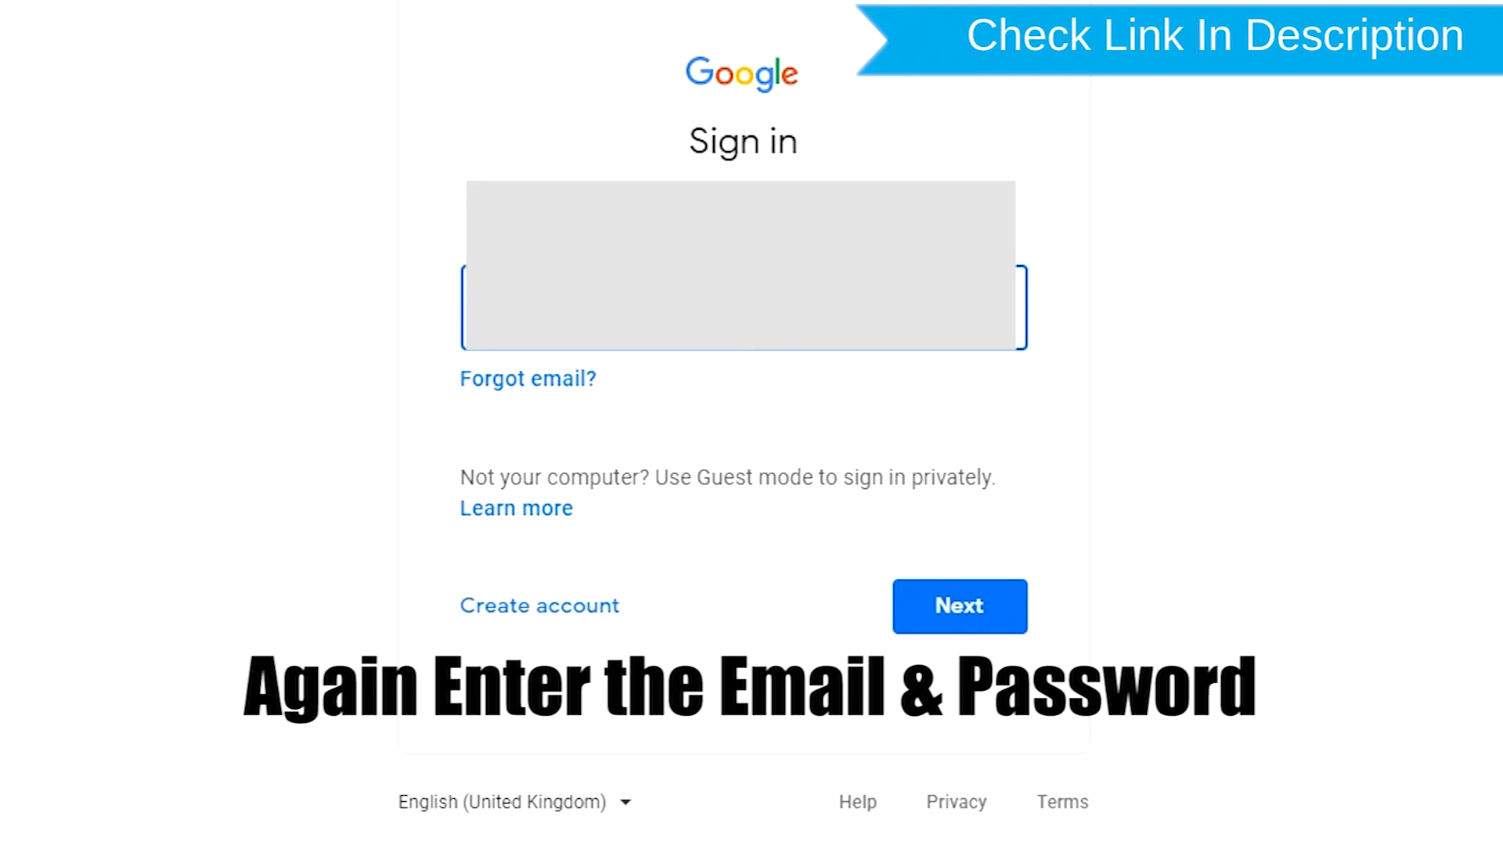
Step: Re-enter the Google credentials and confirm Erase in the 'Permanently erase' dialog
left_click(958, 606)
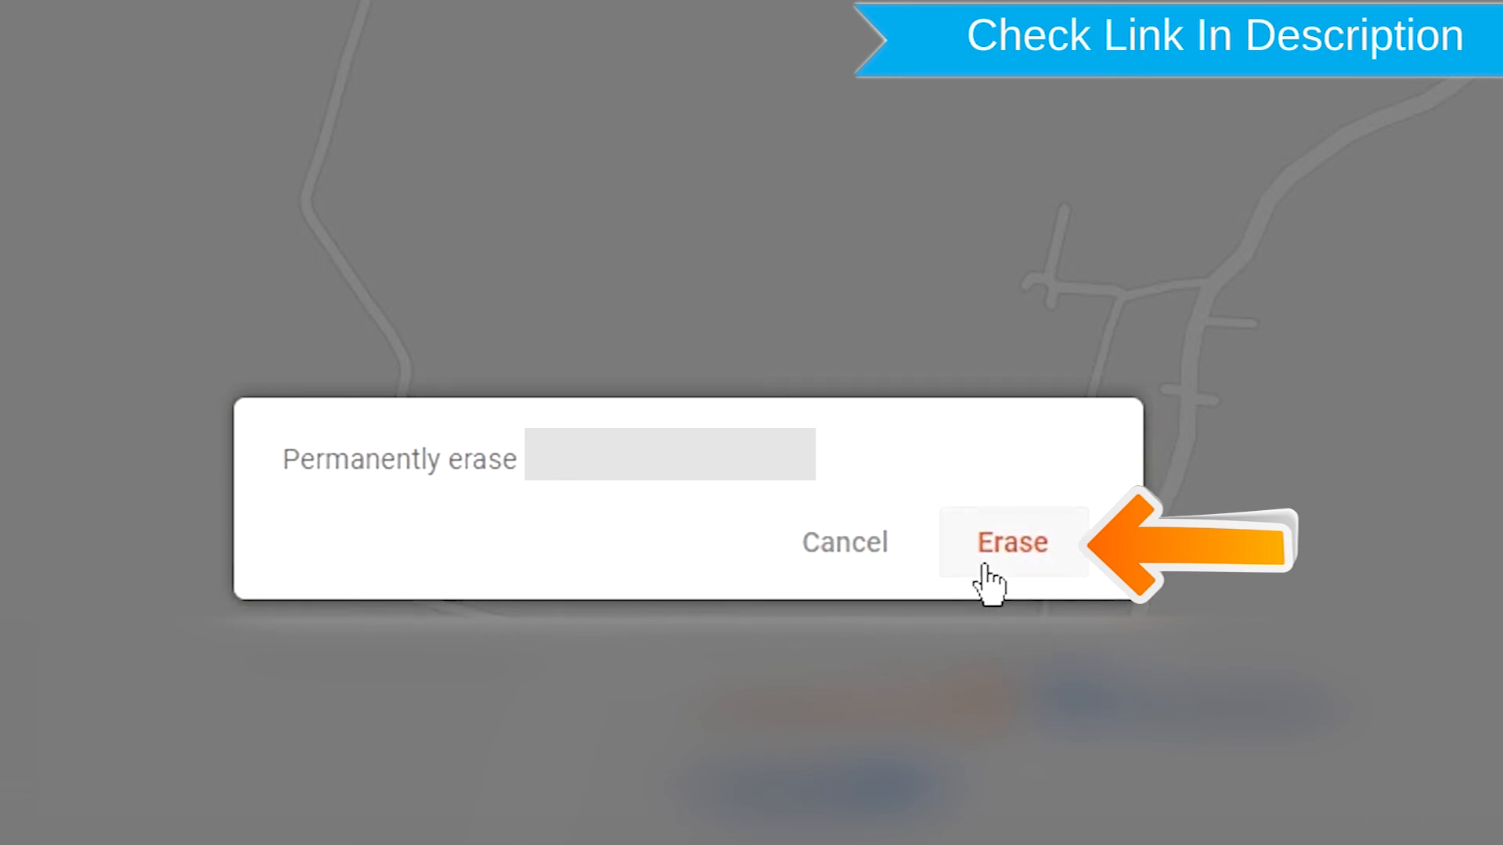
left_click(1011, 543)
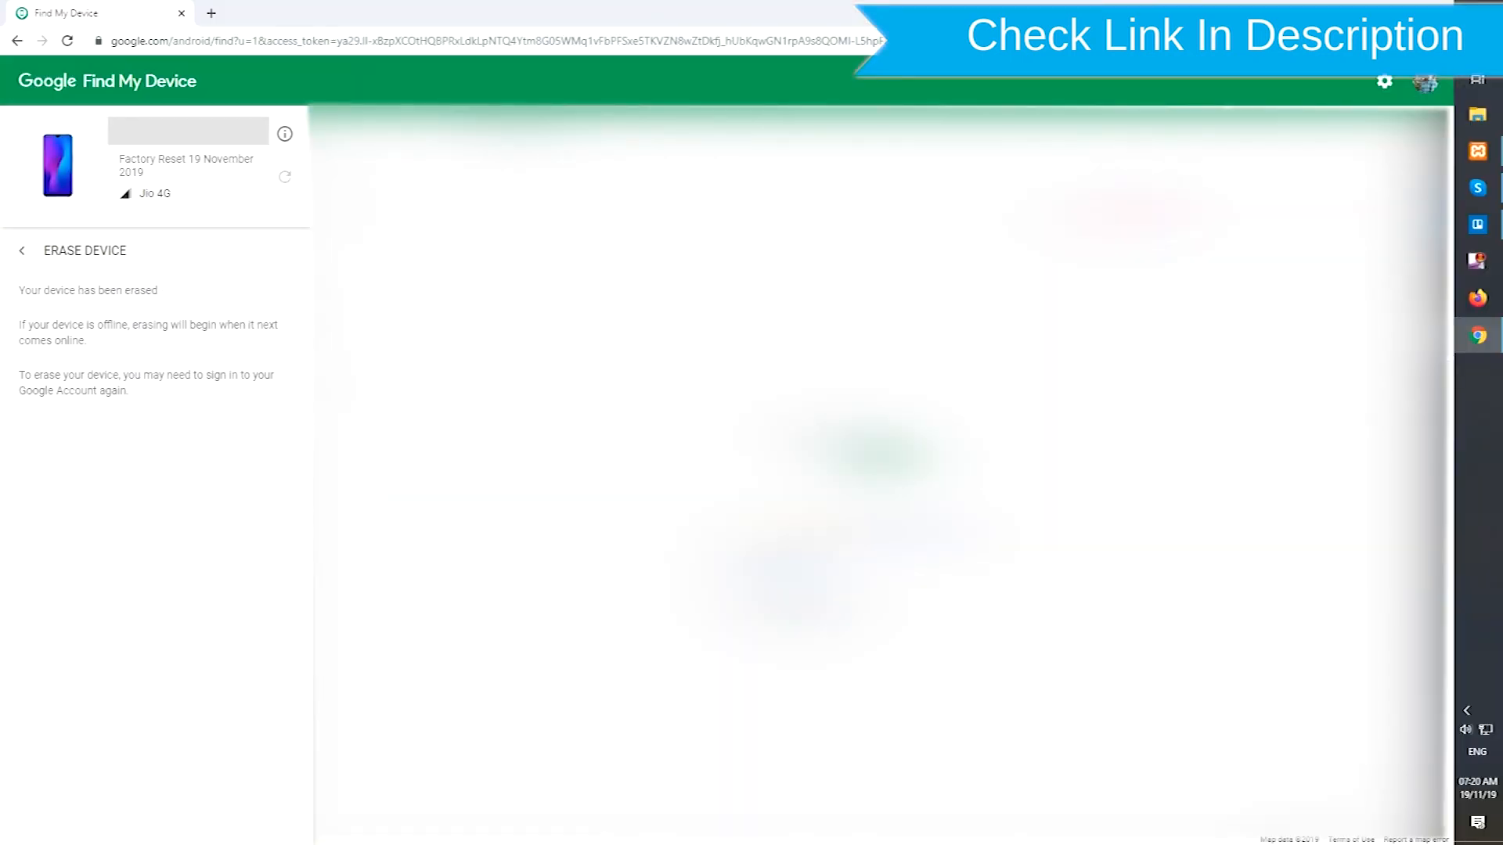